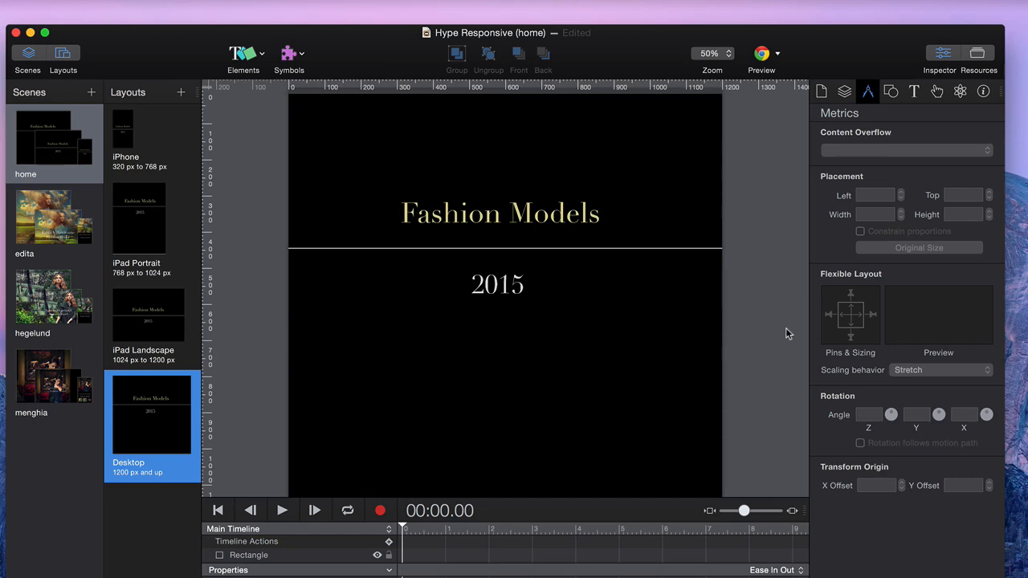
Switch from the home scene through edita to the menghia scene.
click(55, 218)
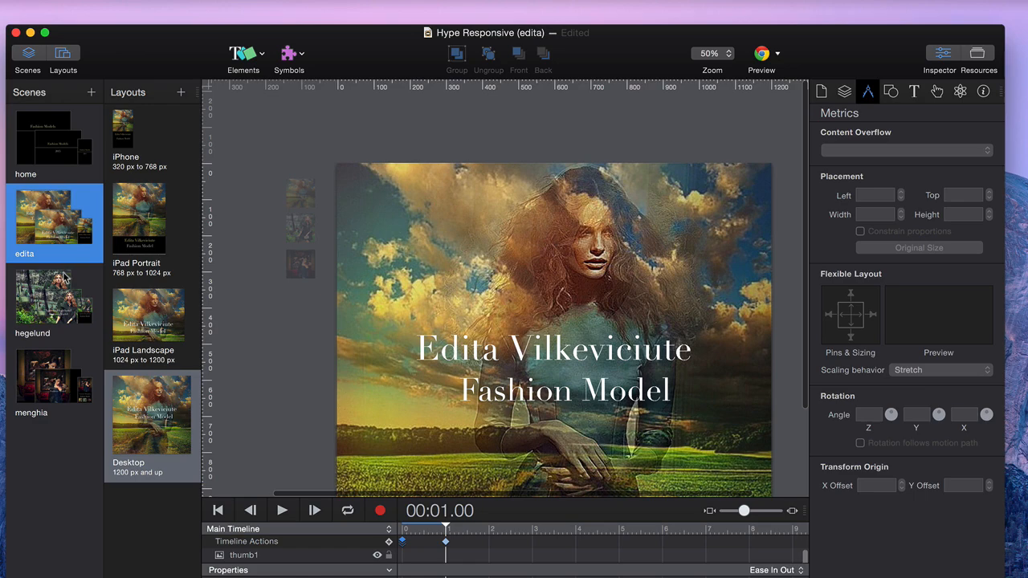
click(53, 378)
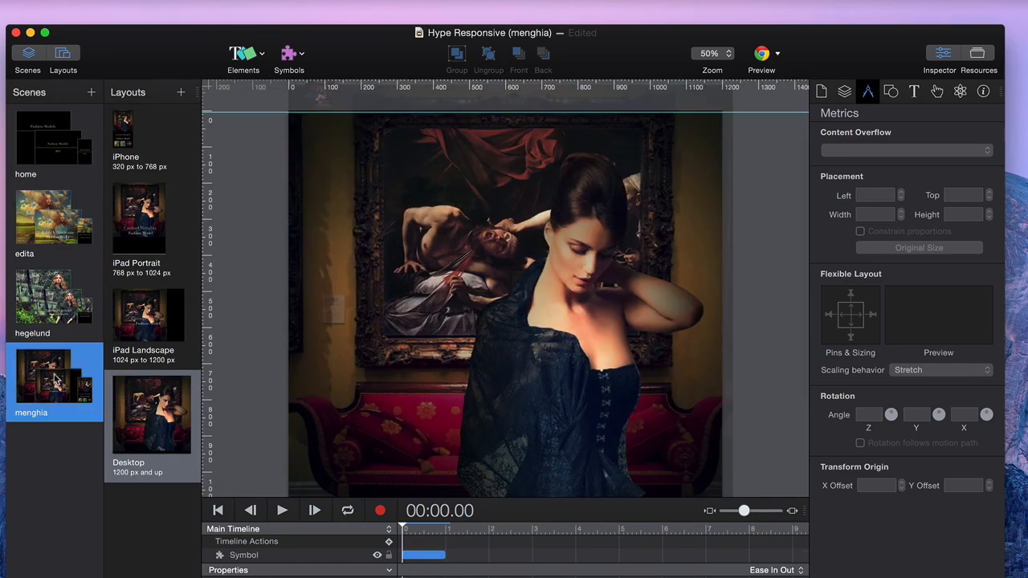
mouse_move(55, 378)
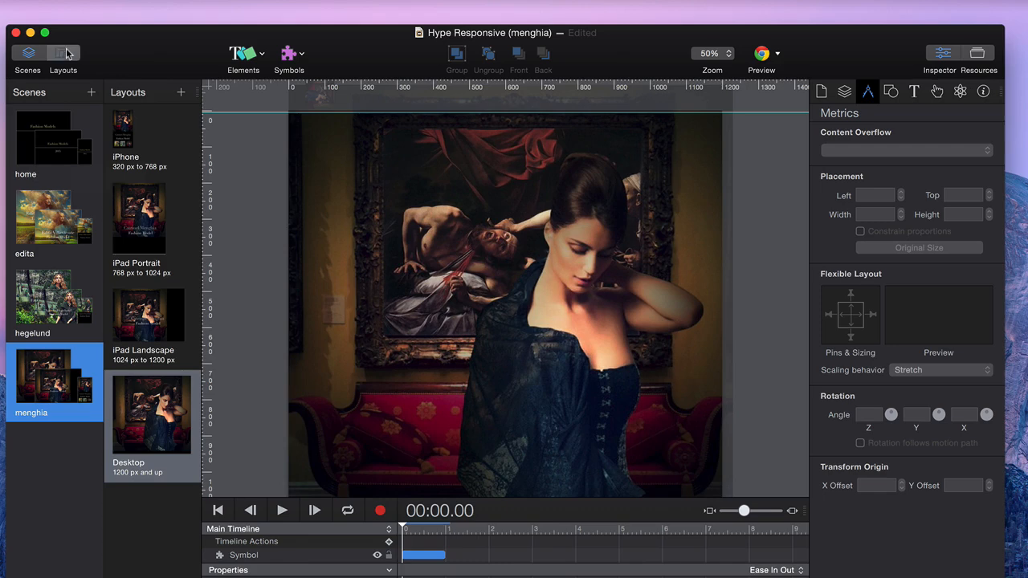
click(63, 53)
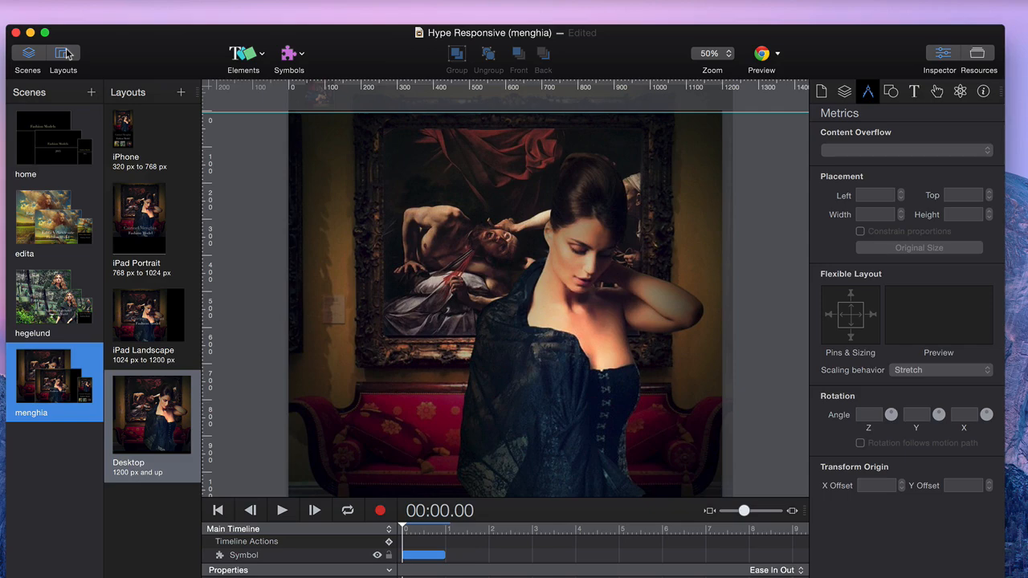
mouse_move(168, 77)
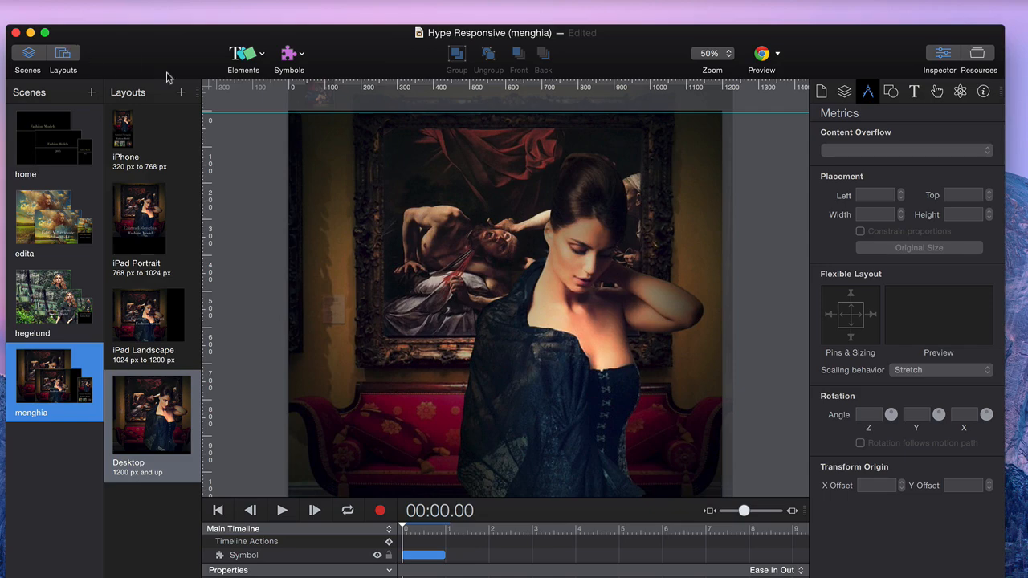
click(180, 91)
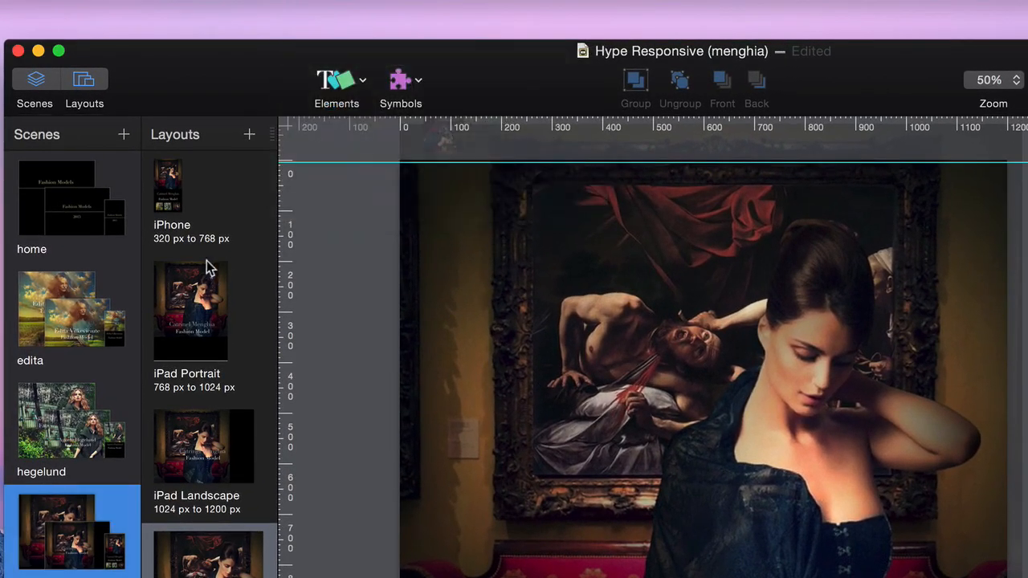
Show the home scene's iPhone, iPad Landscape and Desktop layouts in turn.
click(71, 196)
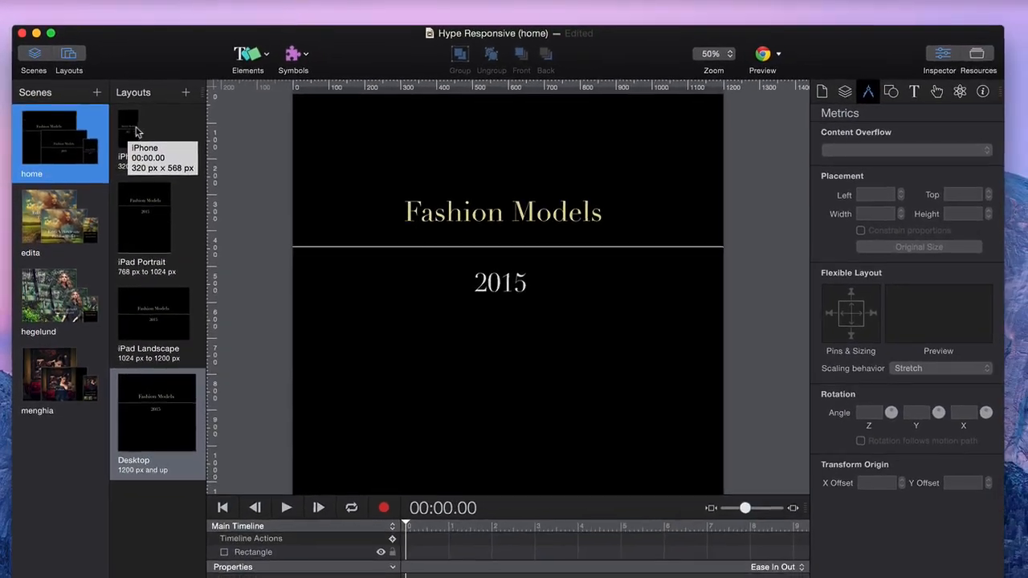
click(127, 132)
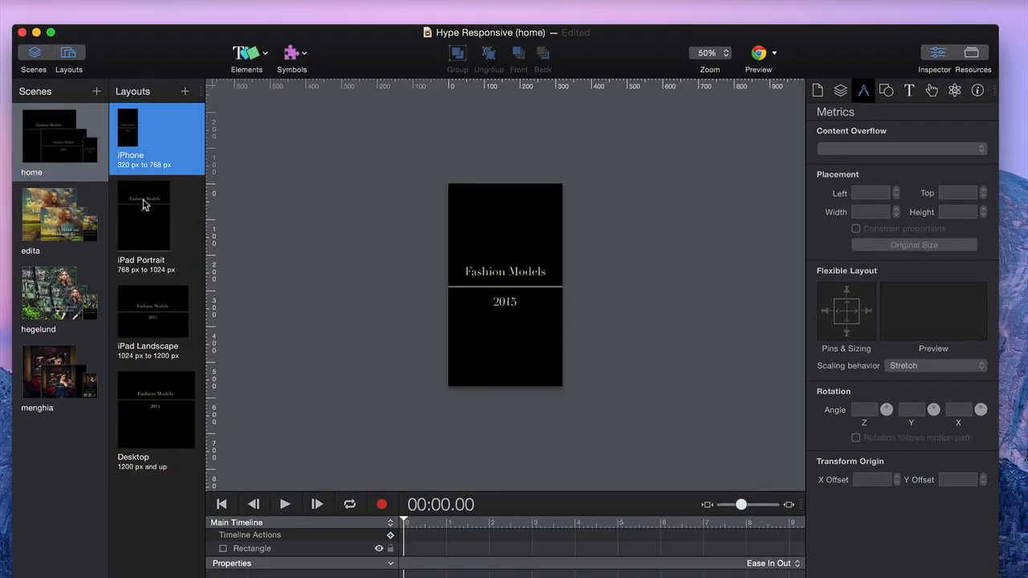
click(153, 313)
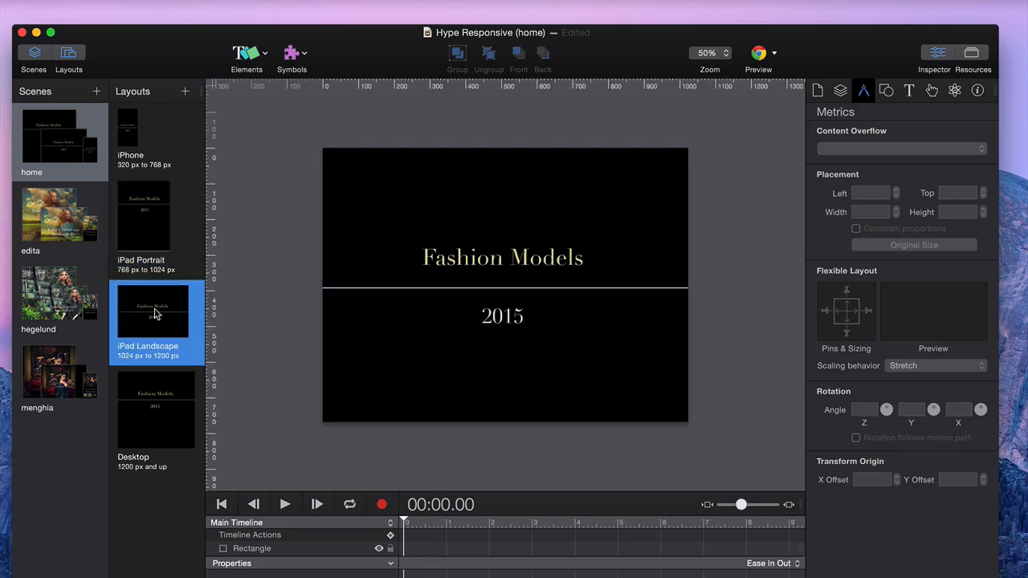
click(156, 409)
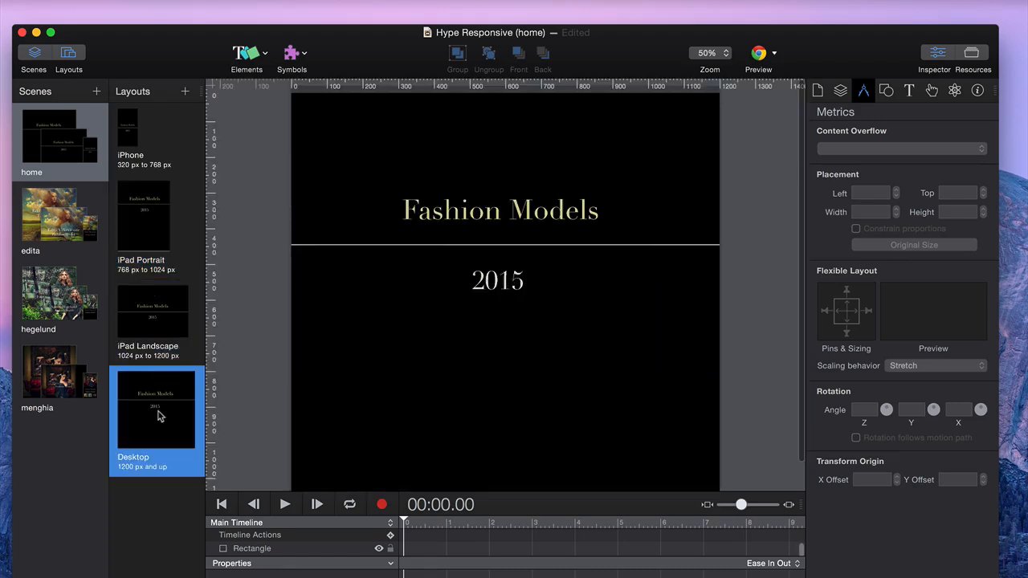
mouse_move(158, 415)
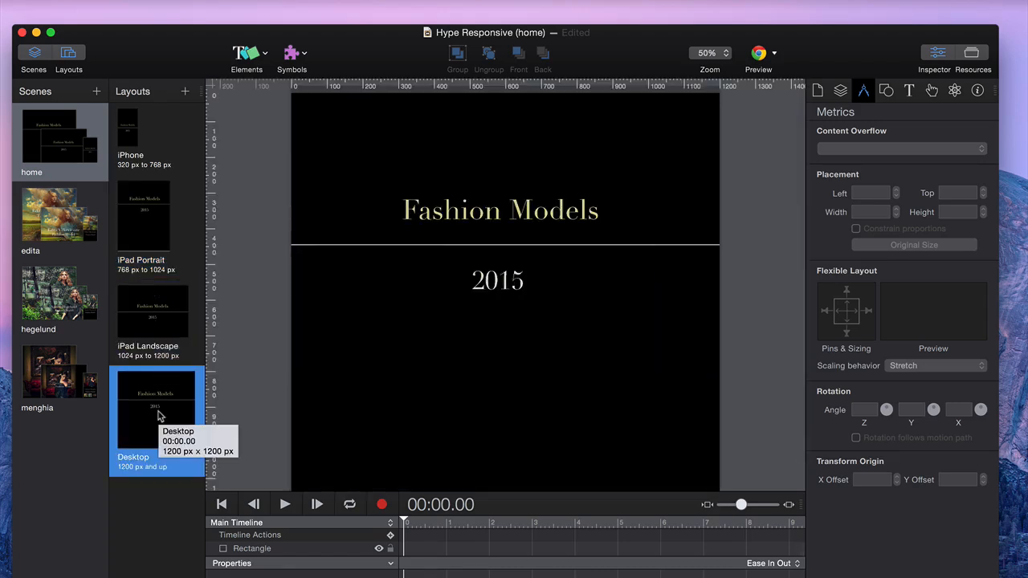
mouse_move(738, 109)
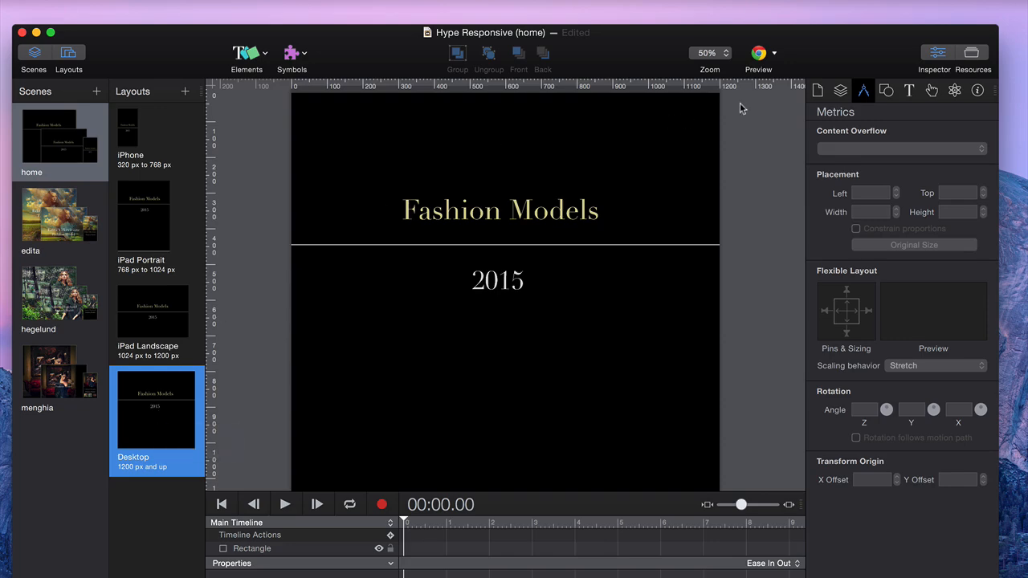
click(758, 53)
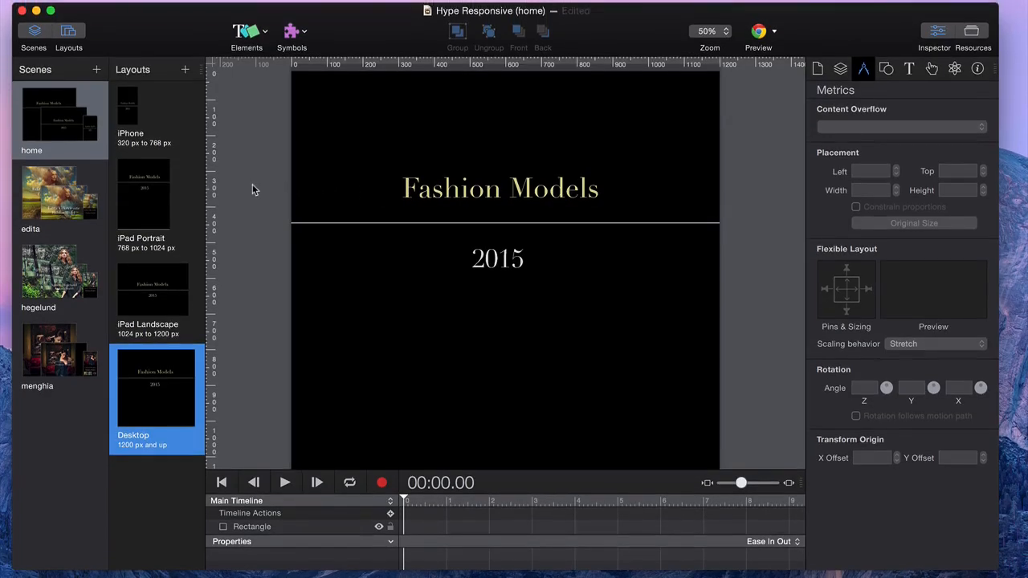
Show the home scene's iPhone and iPad Portrait layouts, then its iPad Landscape layout.
click(143, 115)
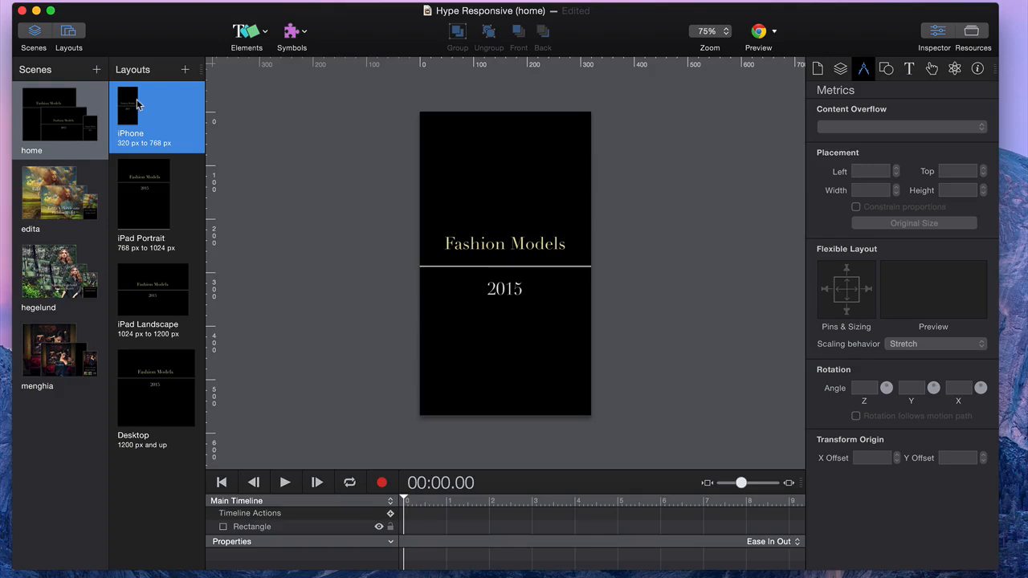
click(144, 196)
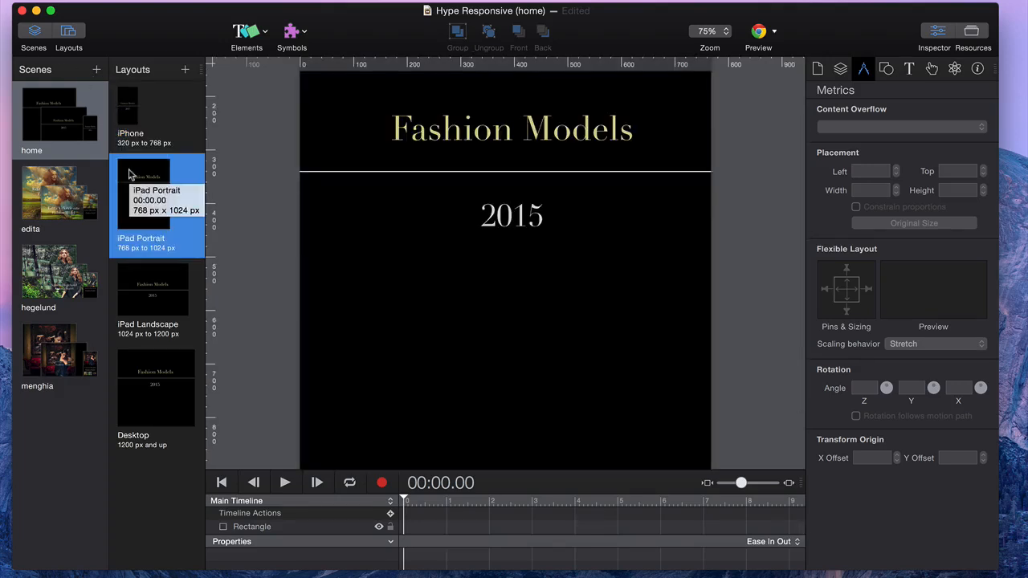
click(720, 31)
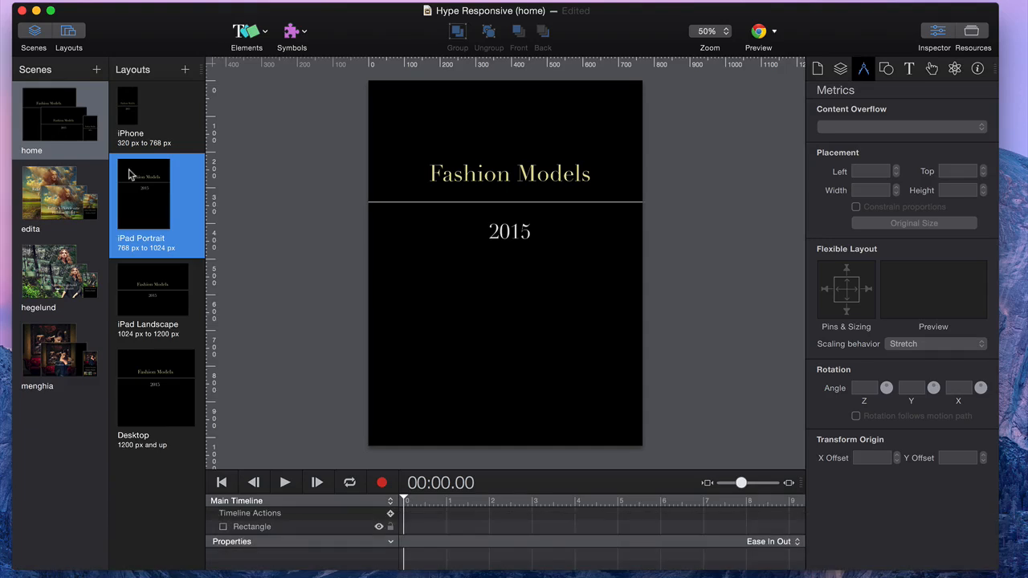
mouse_move(157, 301)
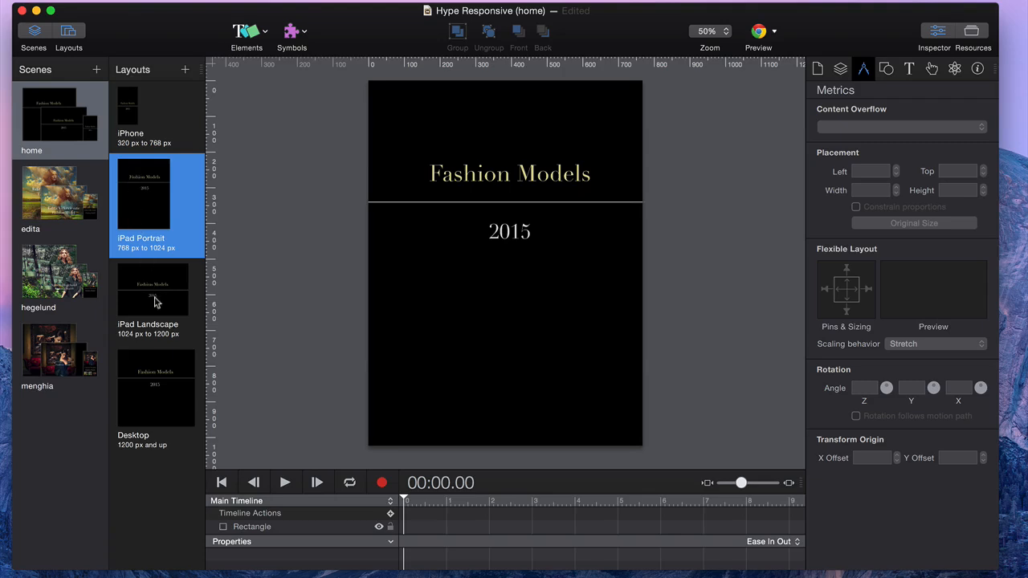
mouse_move(155, 302)
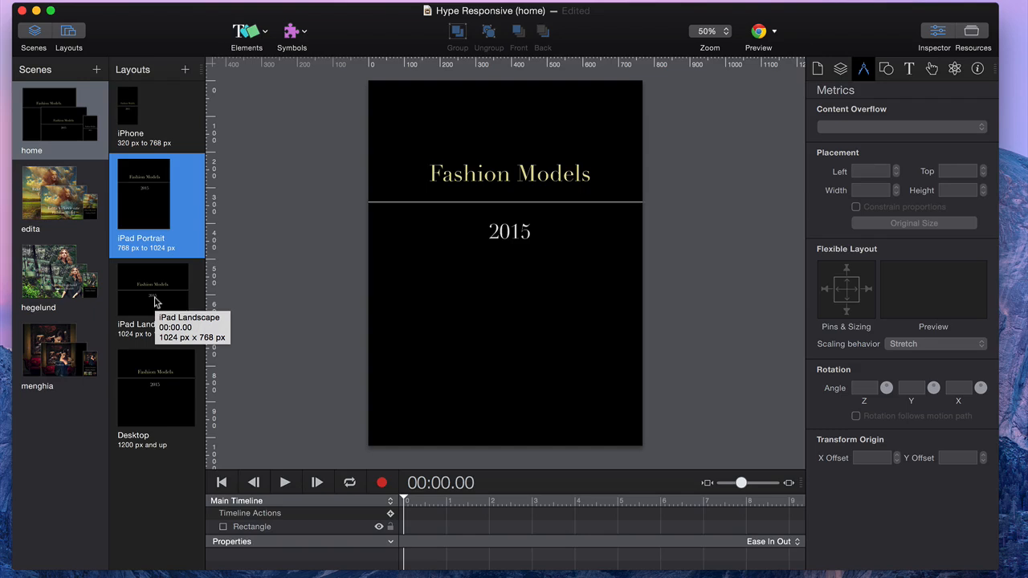
click(757, 31)
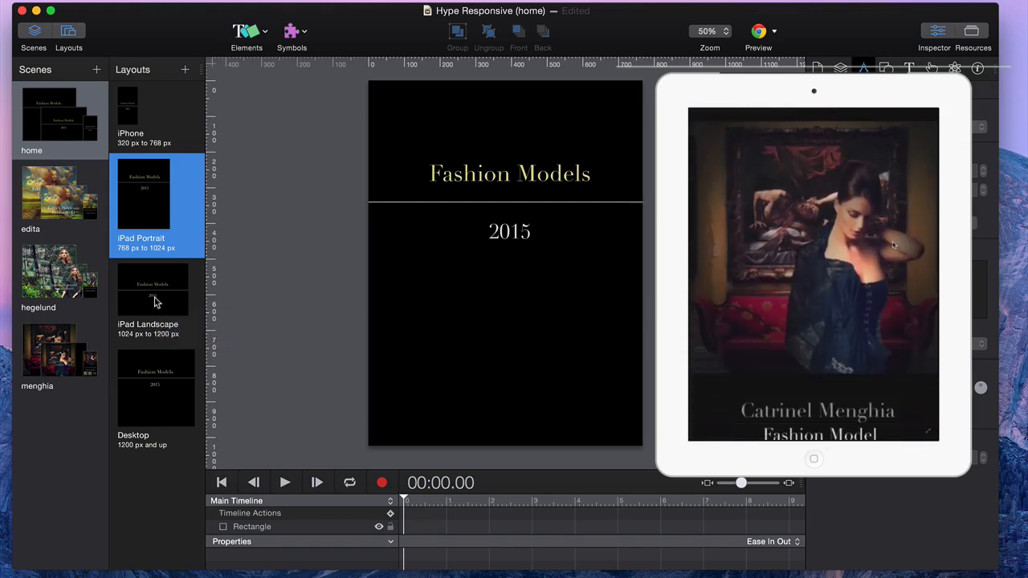
click(935, 30)
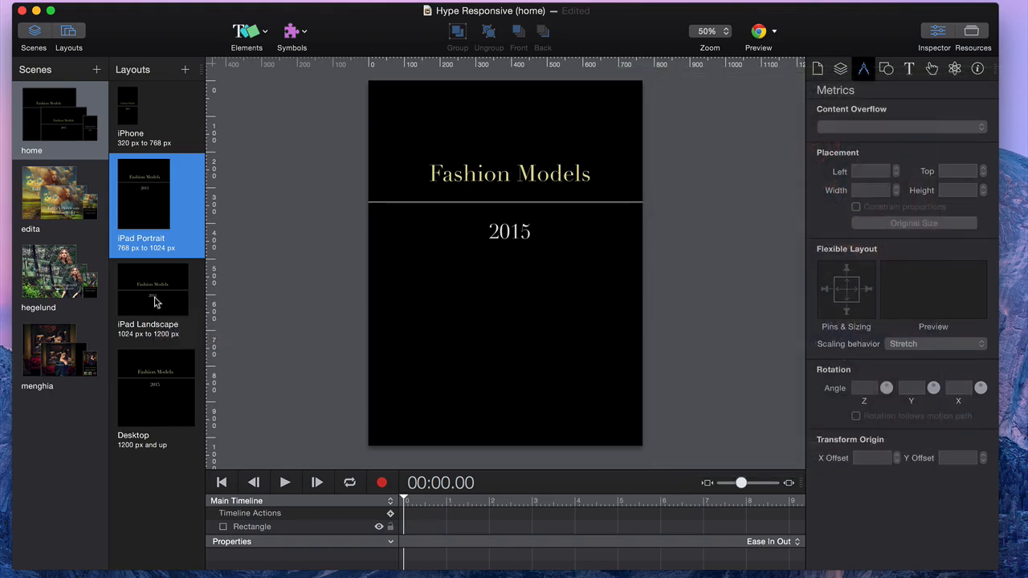
click(152, 289)
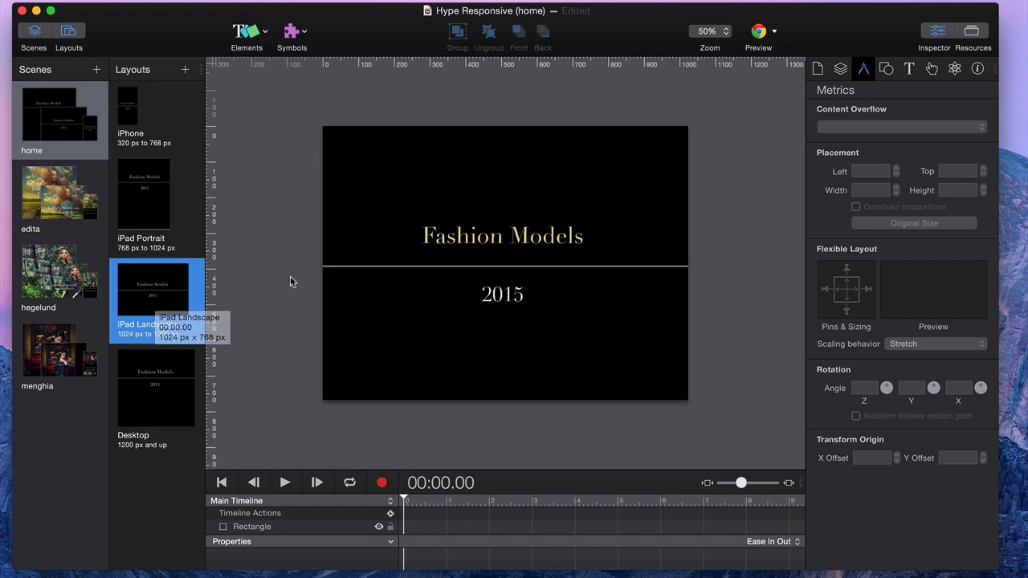
Select the 'Fashion Models 2015' title in iPad Landscape, then switch to the Desktop layout.
click(503, 235)
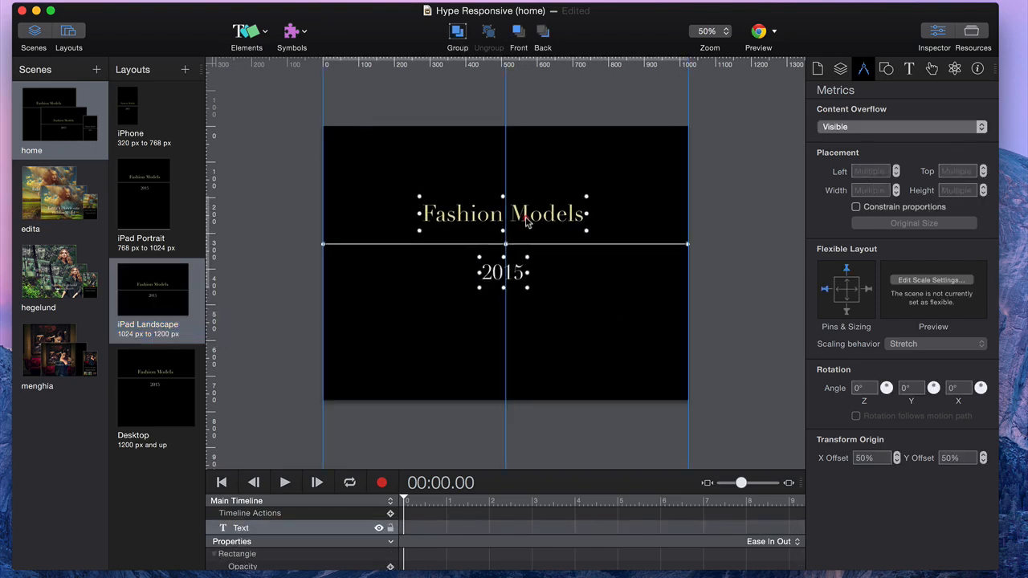
click(153, 390)
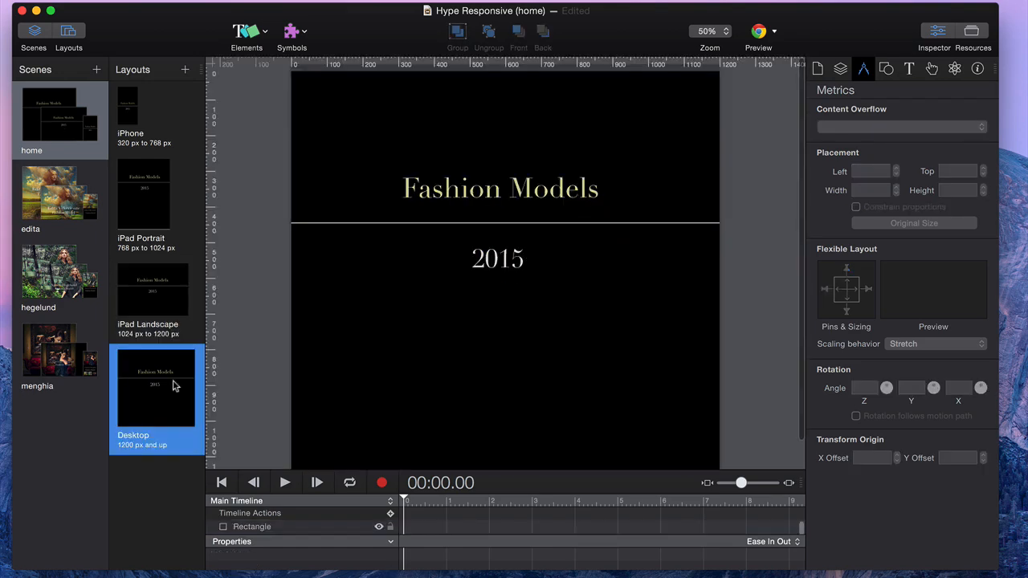
click(492, 189)
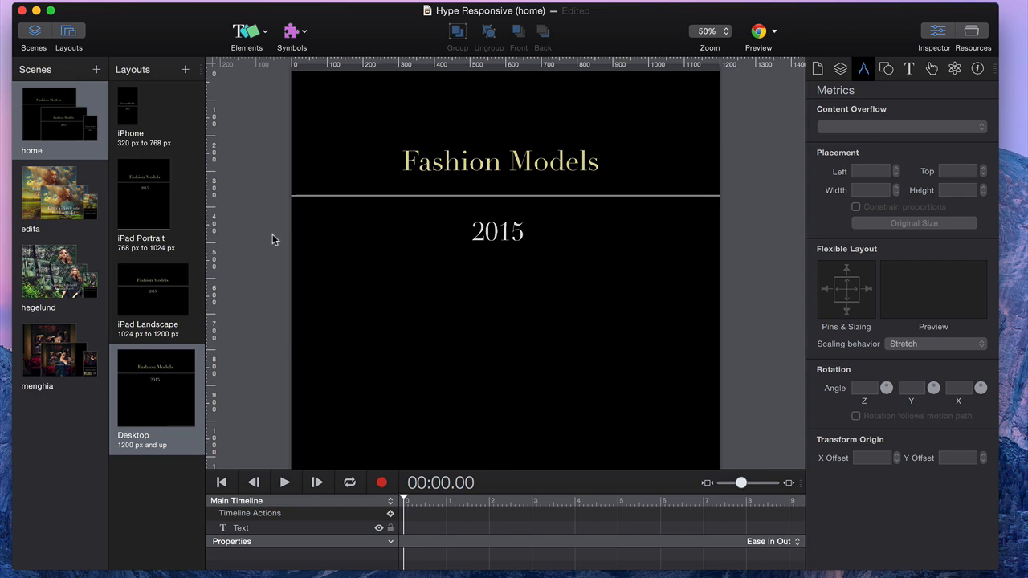
Show the edita scene's iPhone, iPad Portrait, iPad Landscape and Desktop layouts.
click(50, 193)
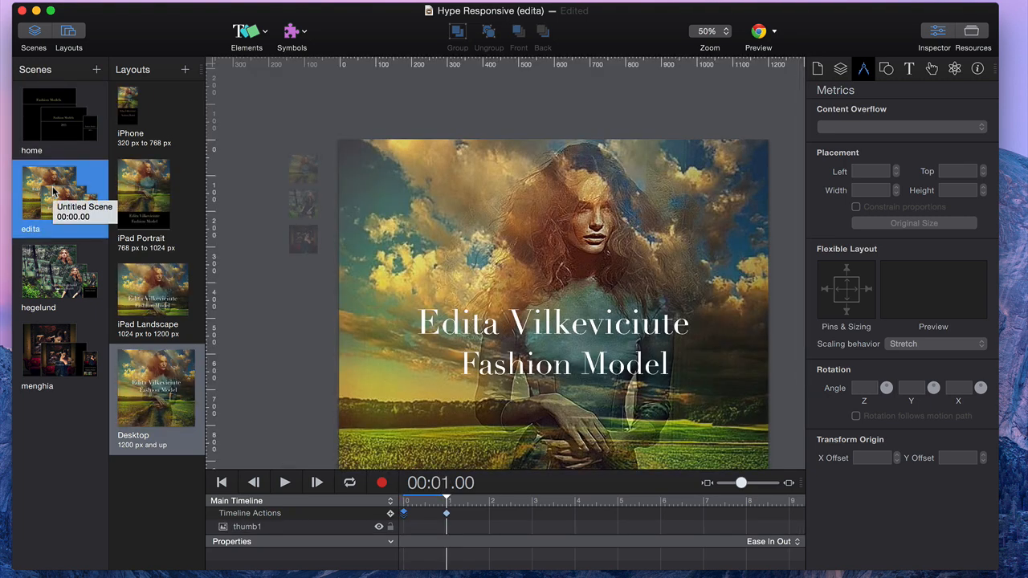
click(157, 109)
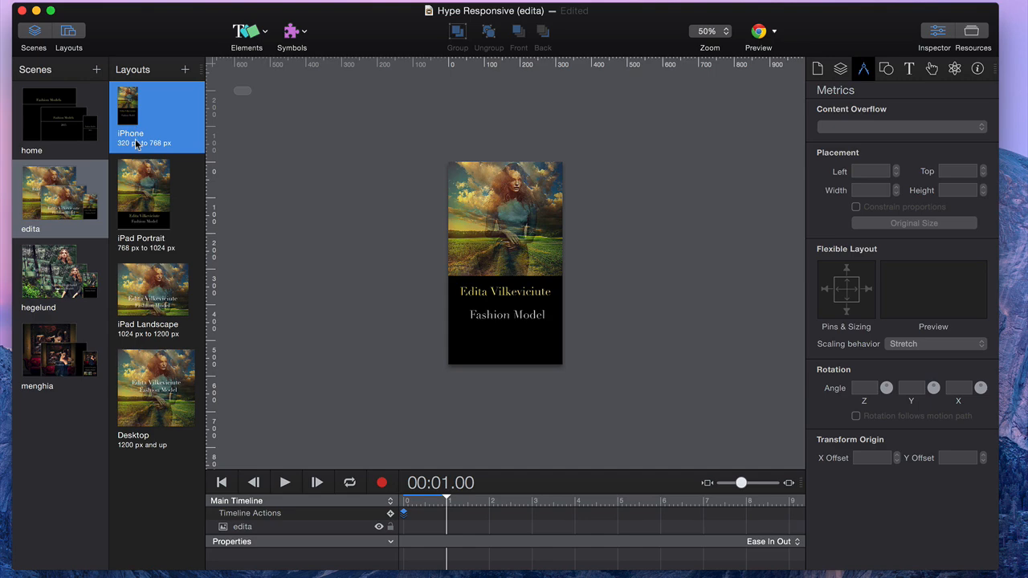
mouse_move(154, 199)
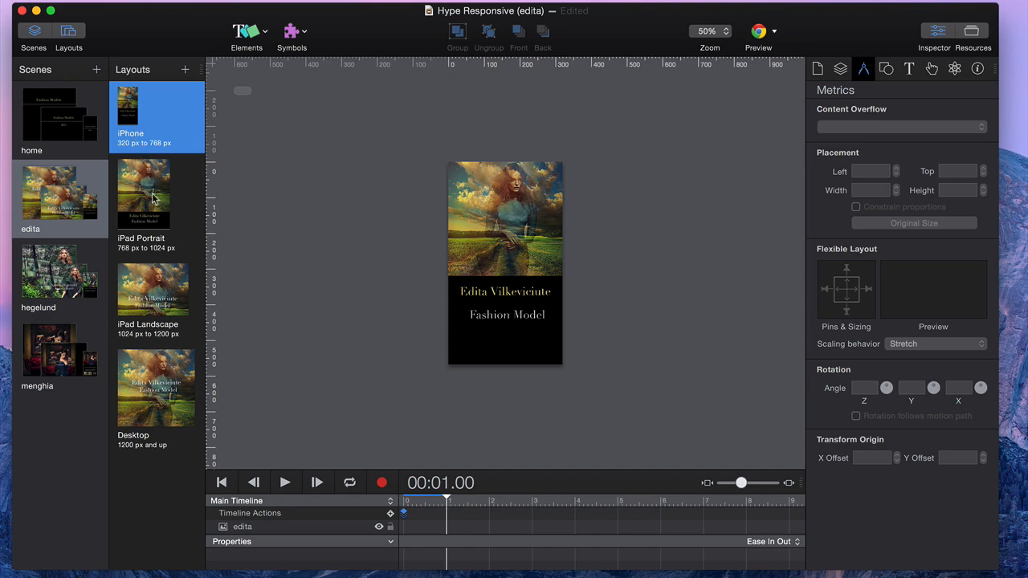
click(143, 193)
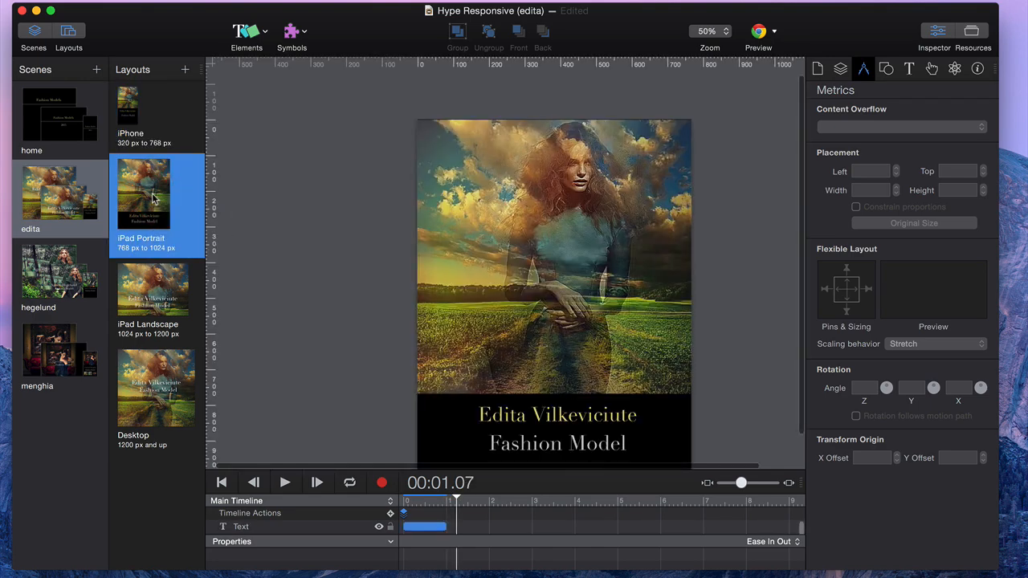
click(152, 289)
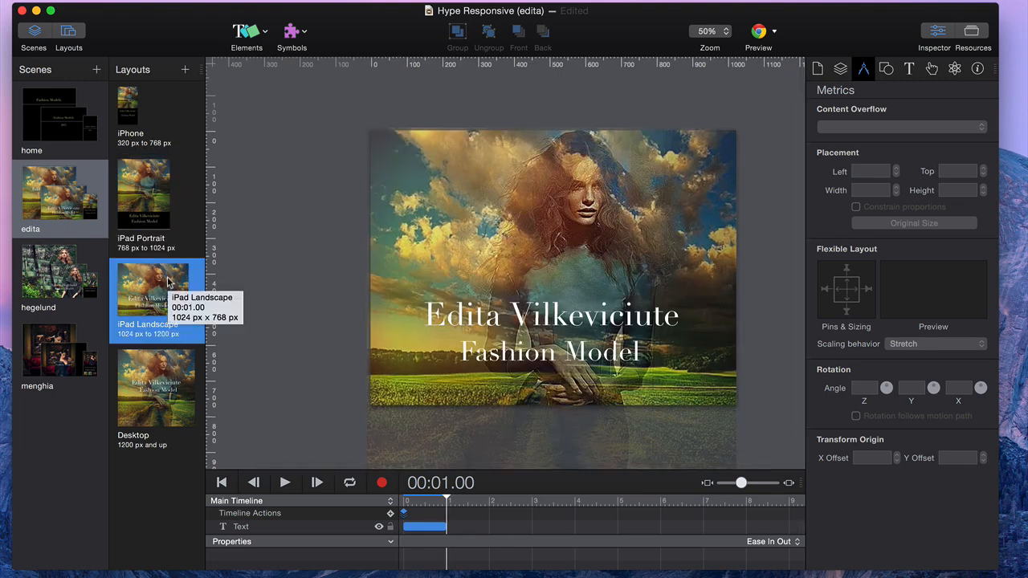
click(158, 390)
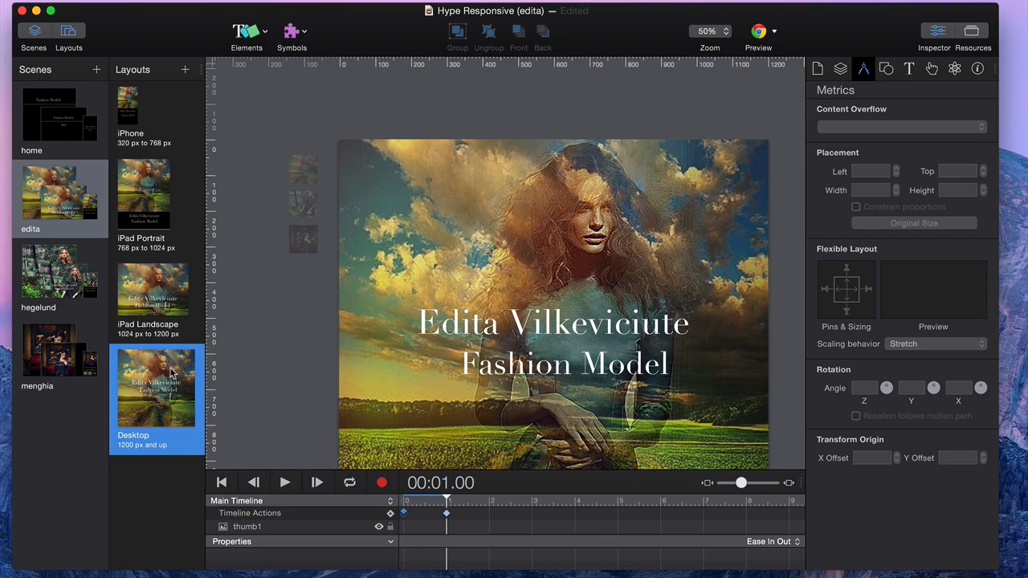
Show the hegelund scene's iPhone and iPad layouts, then switch to the menghia scene.
click(60, 273)
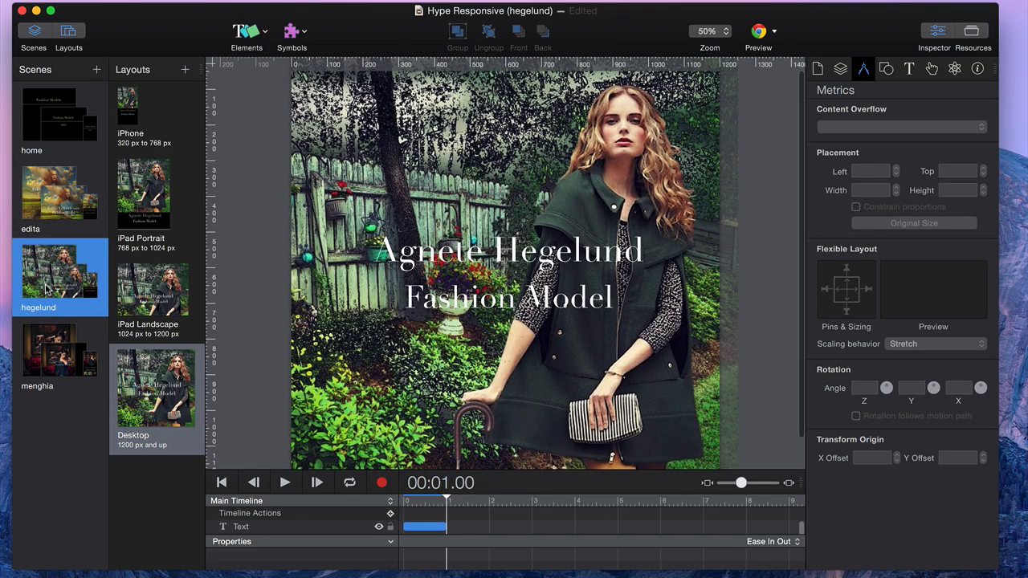
click(128, 109)
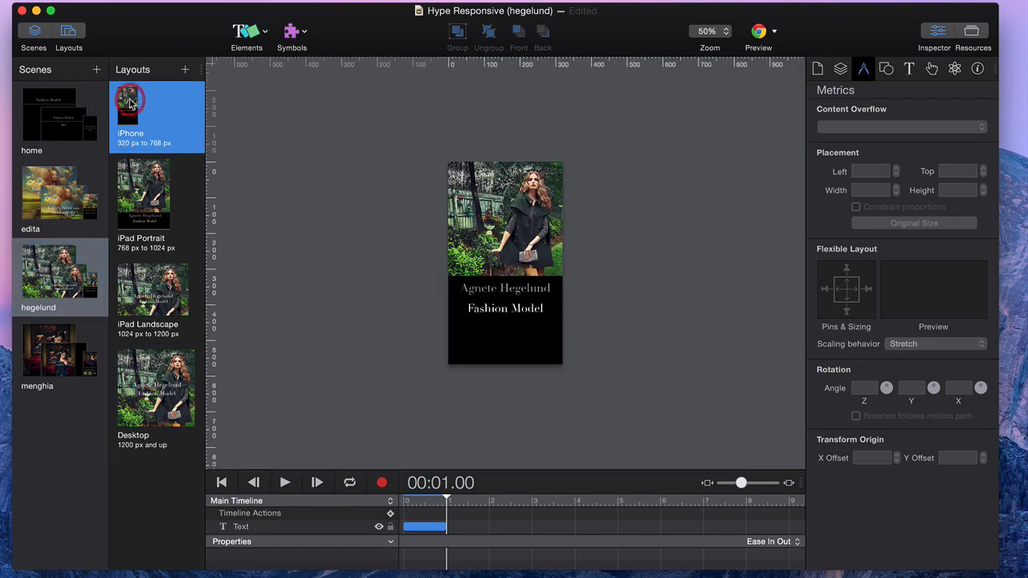
click(143, 193)
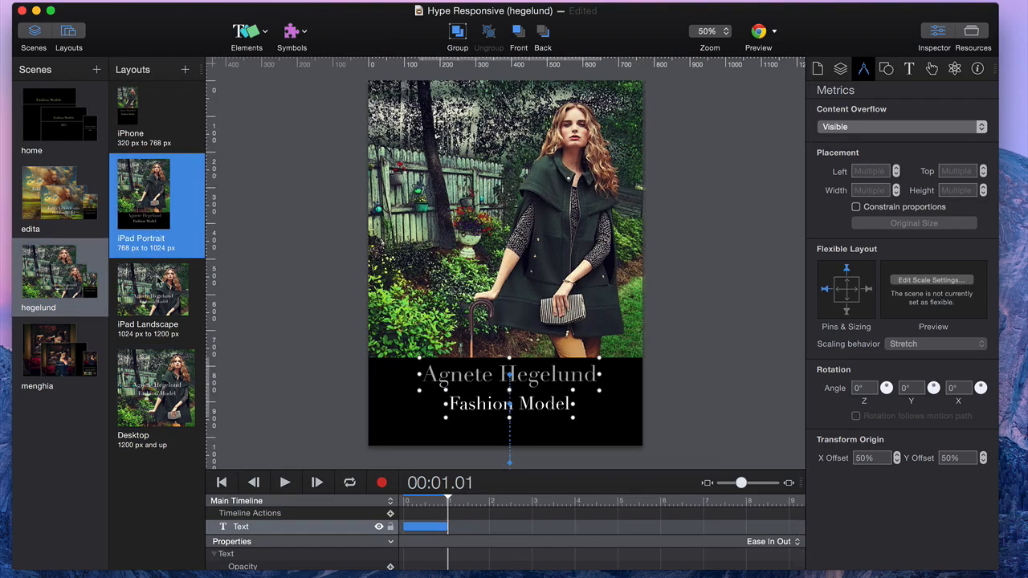
click(153, 289)
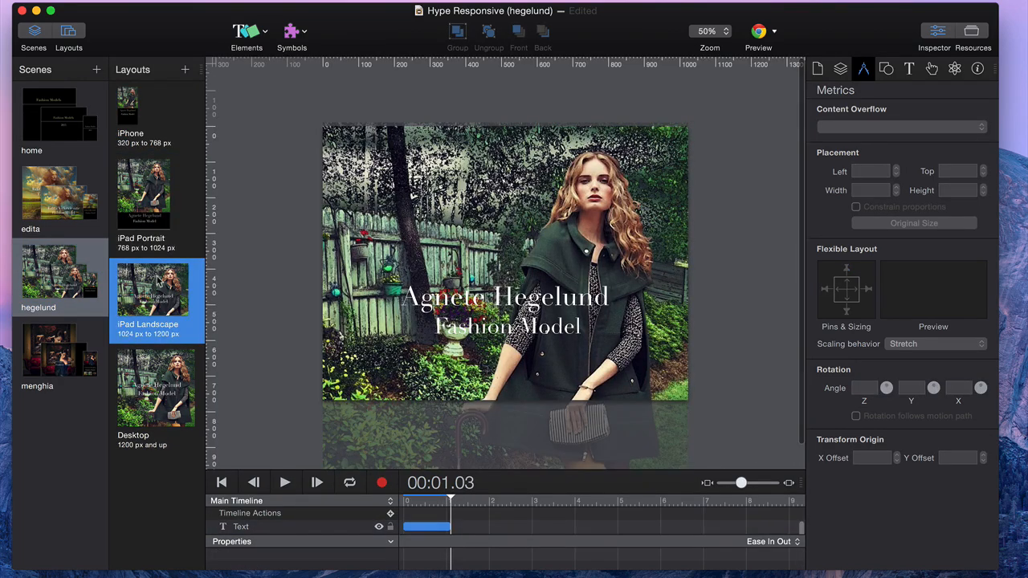
mouse_move(157, 386)
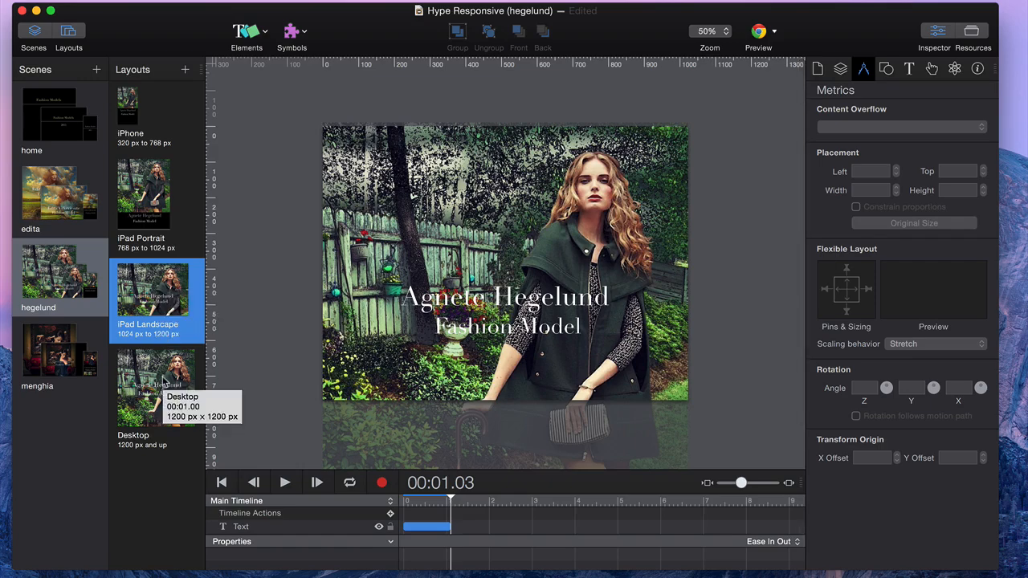
click(153, 385)
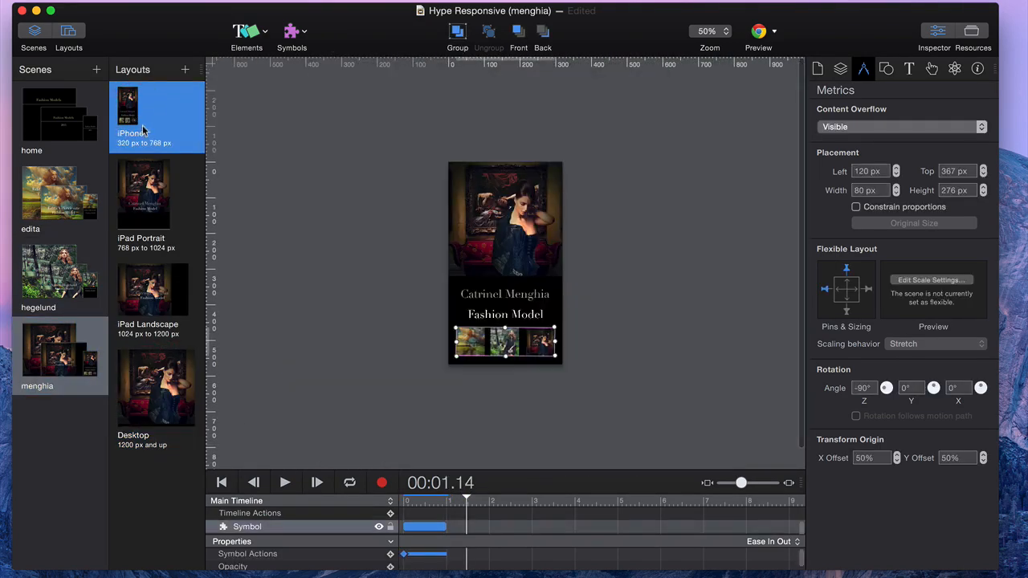
Show the menghia scene's Desktop layout with the model in front of the painting.
click(155, 387)
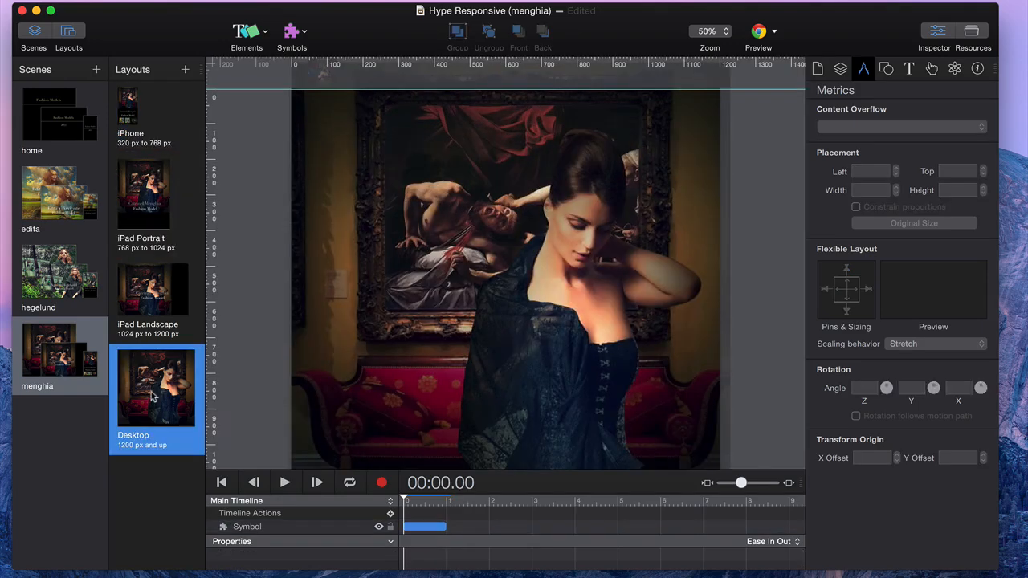
click(292, 32)
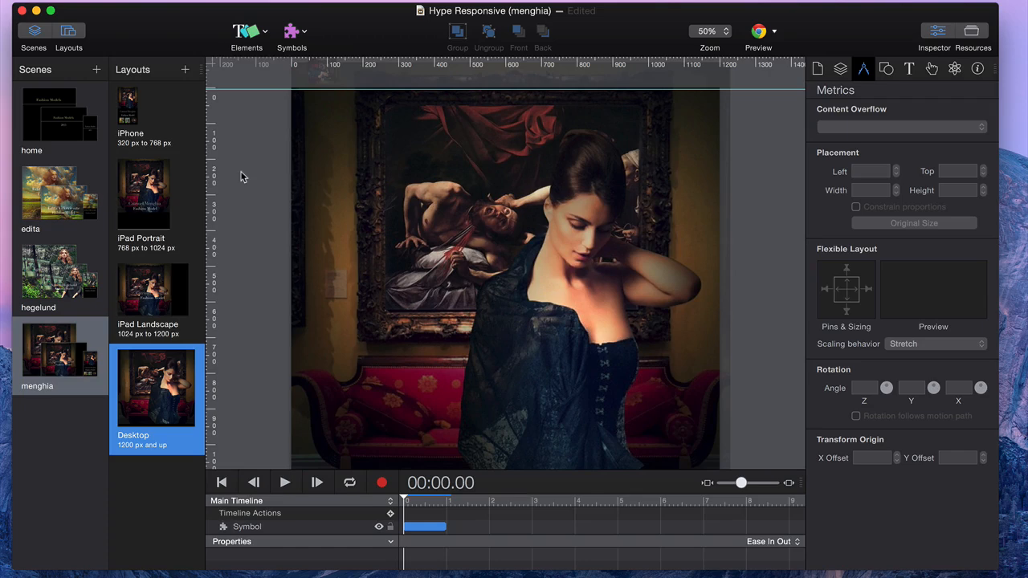
mouse_move(154, 383)
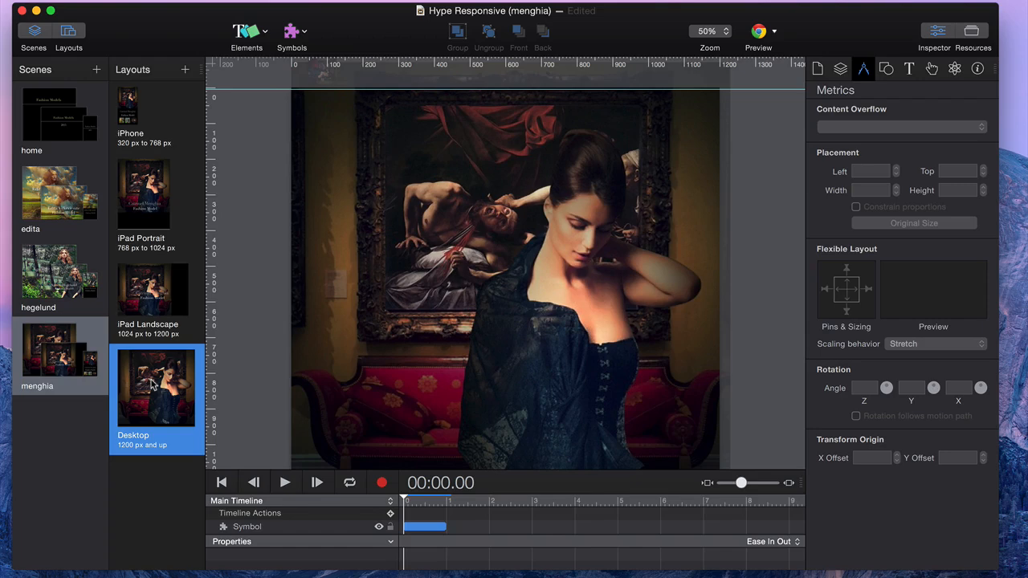
mouse_move(414, 504)
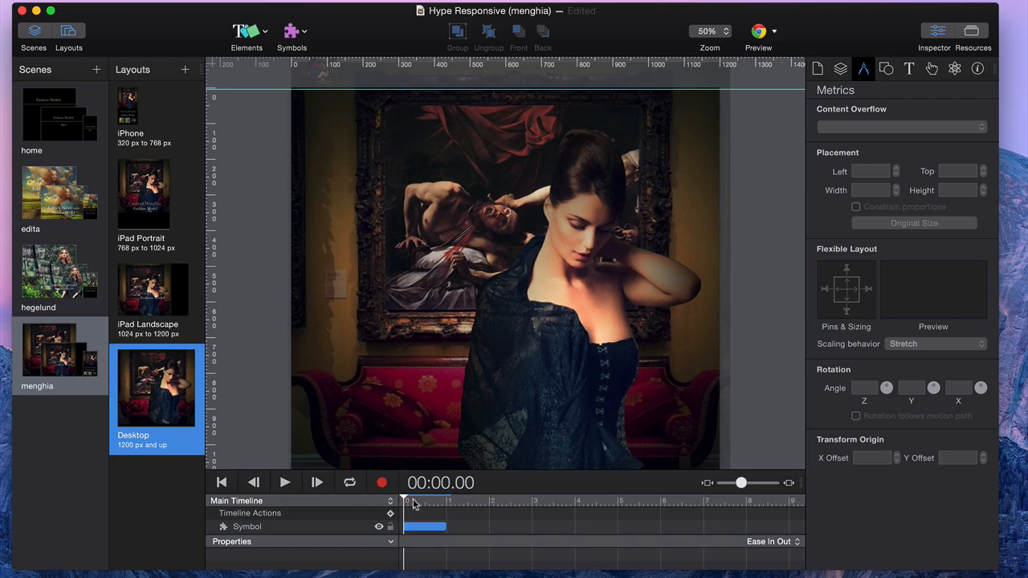
Scrub the timeline to 1.09 s so the title shows, and copy the thumbnail strip symbol.
drag(409, 501, 440, 500)
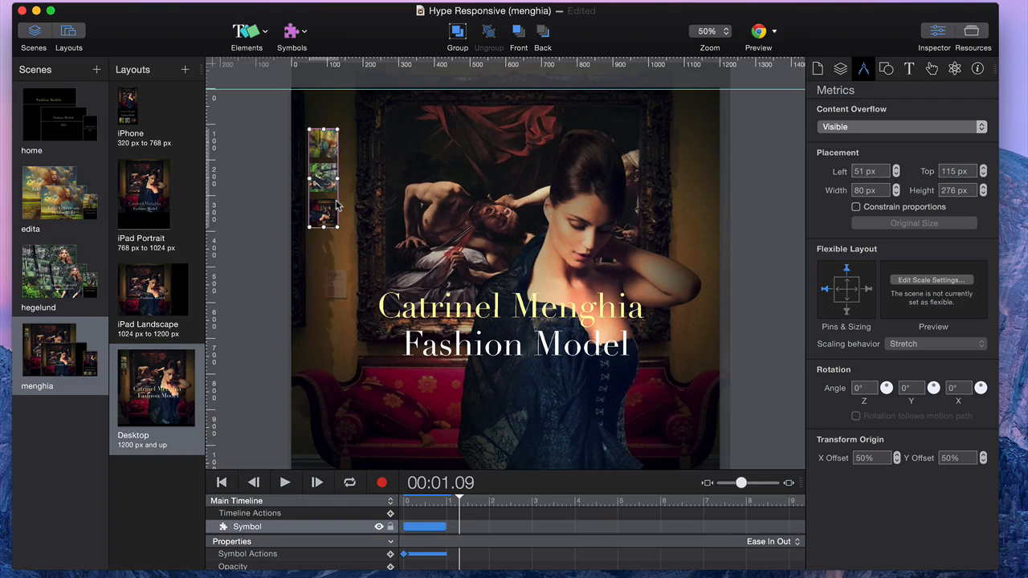
right_click(323, 177)
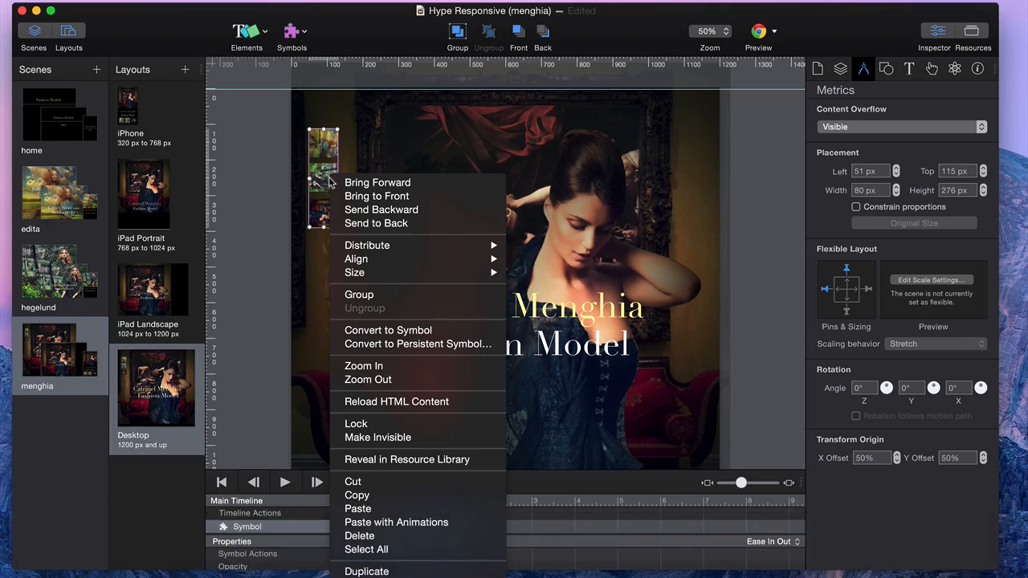
mouse_move(271, 263)
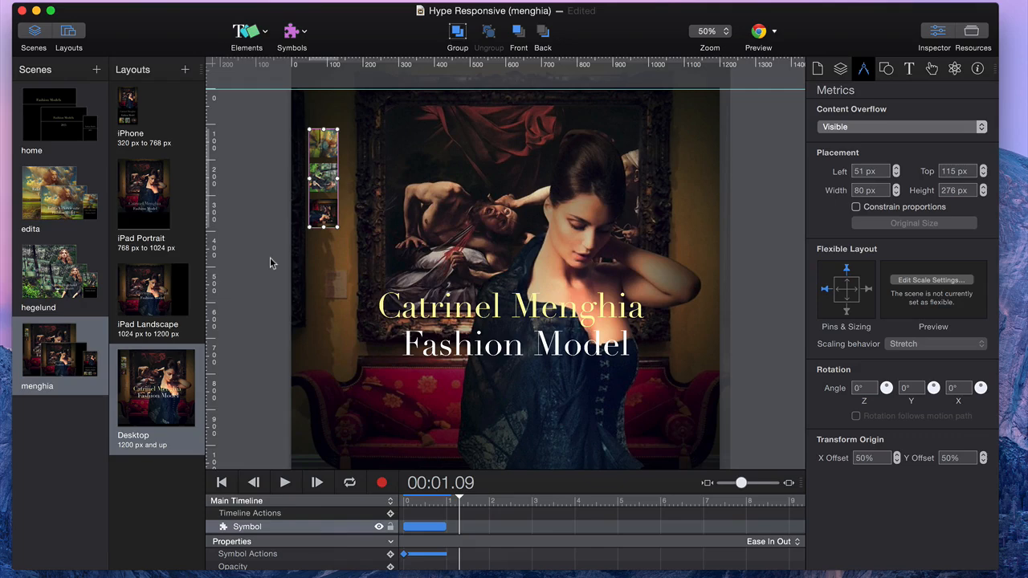
mouse_move(329, 185)
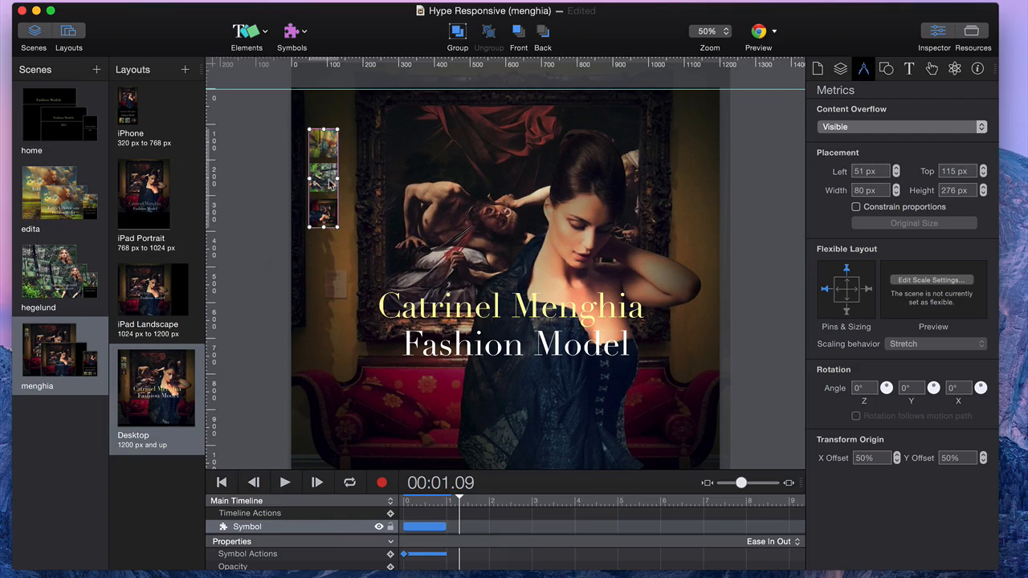
key(cmd+c)
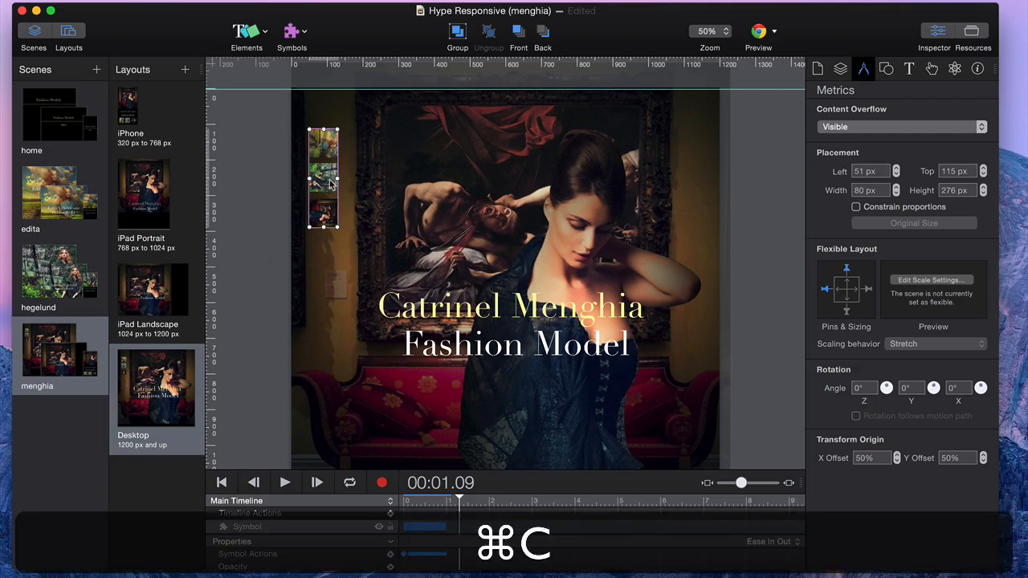
Paste the thumbnail strip into the menghia iPad Landscape layout near the photo's top-left.
click(153, 289)
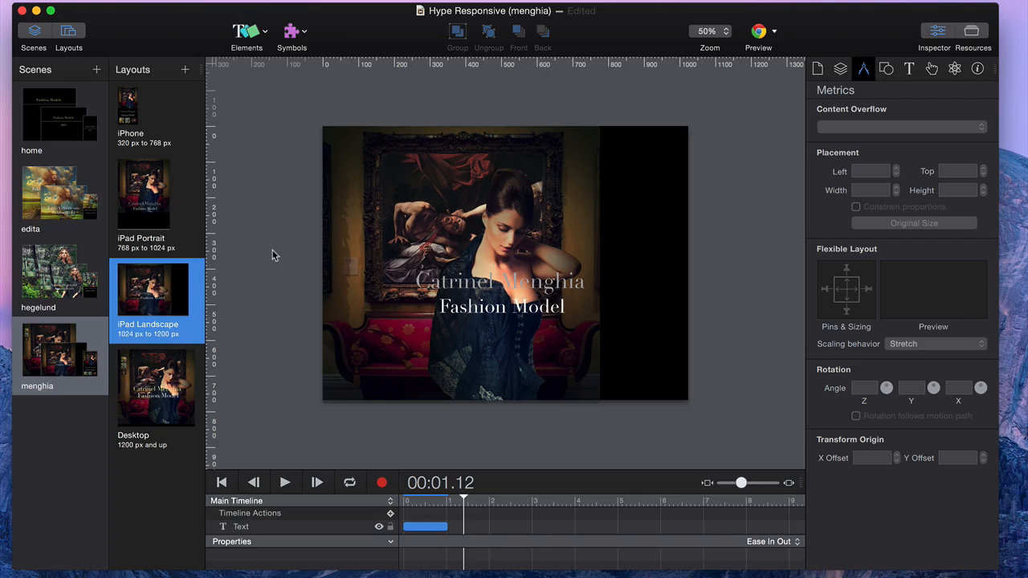
key(cmd+v)
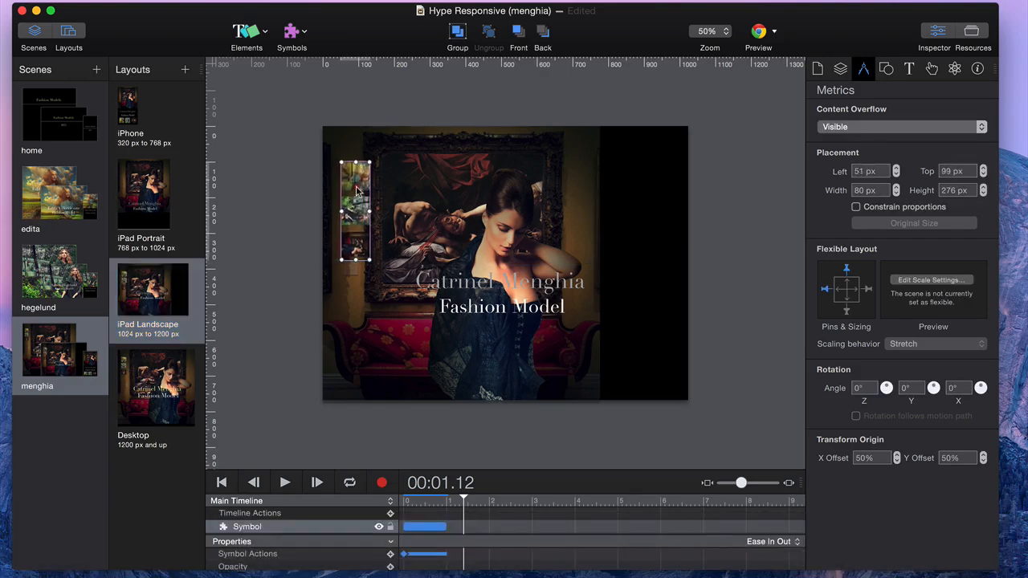
drag(356, 209, 357, 206)
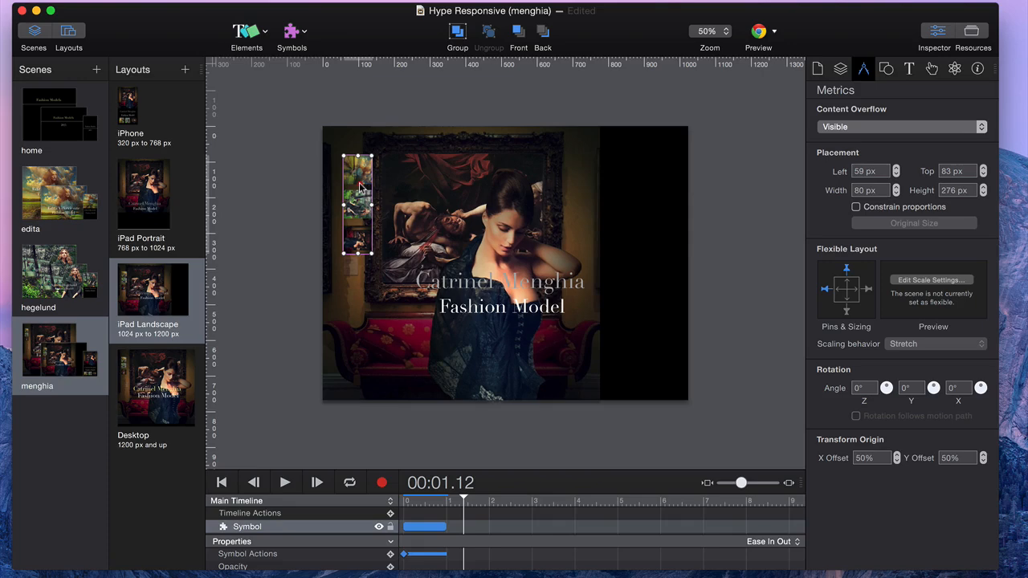
Paste the thumbnail strip into the iPad Portrait layout and move it near the top.
click(143, 194)
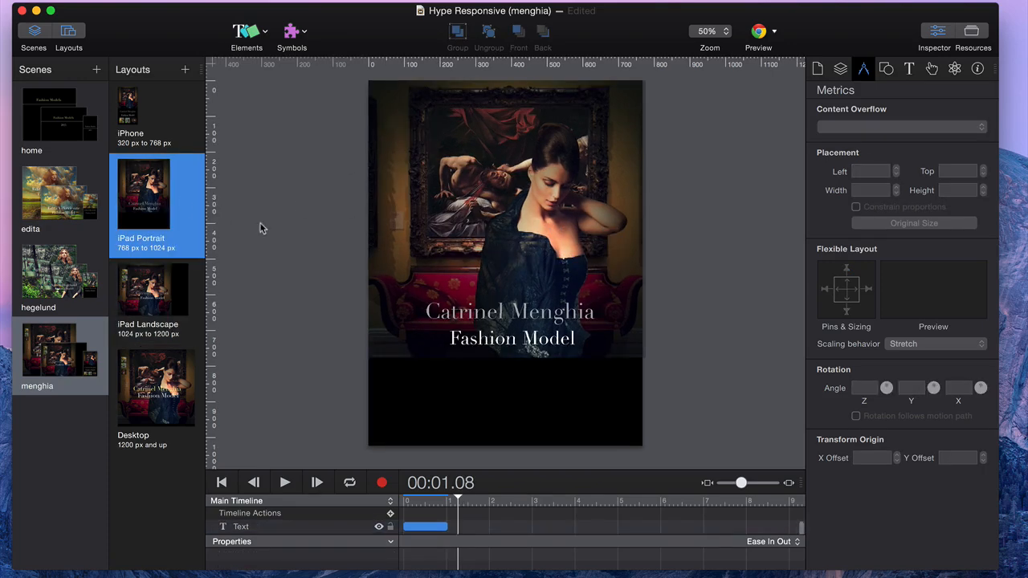
click(402, 168)
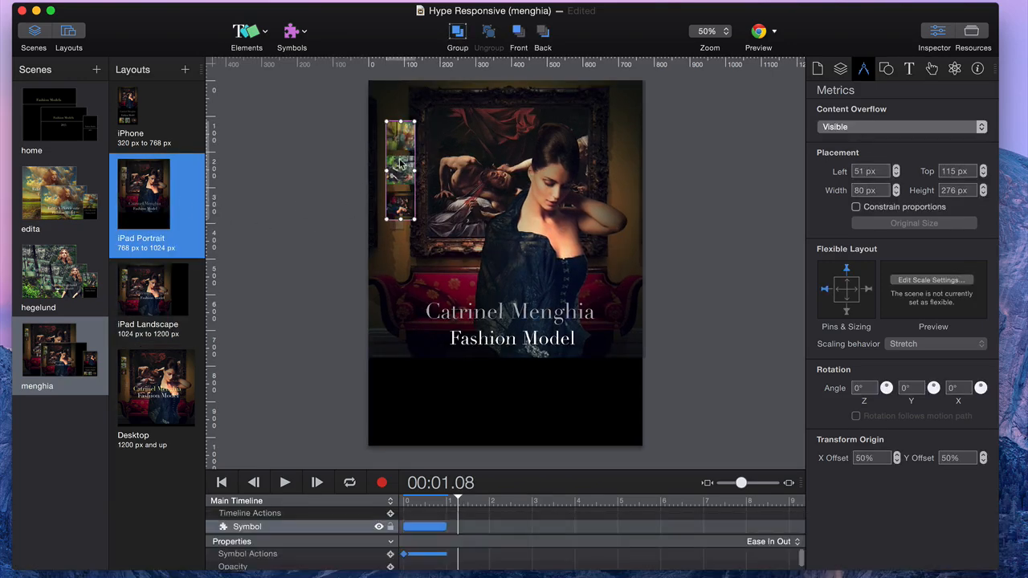
drag(401, 168, 405, 151)
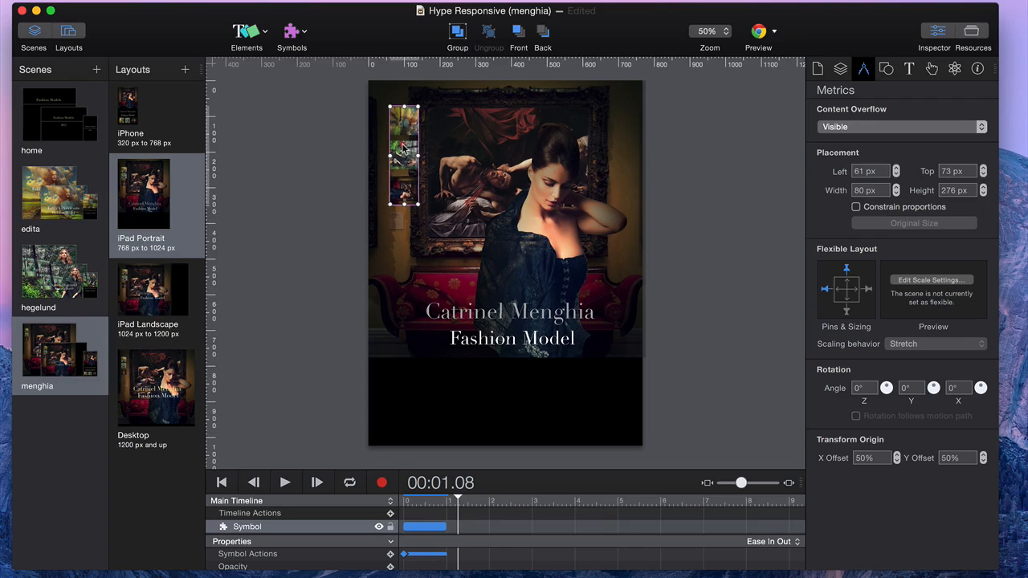
click(158, 116)
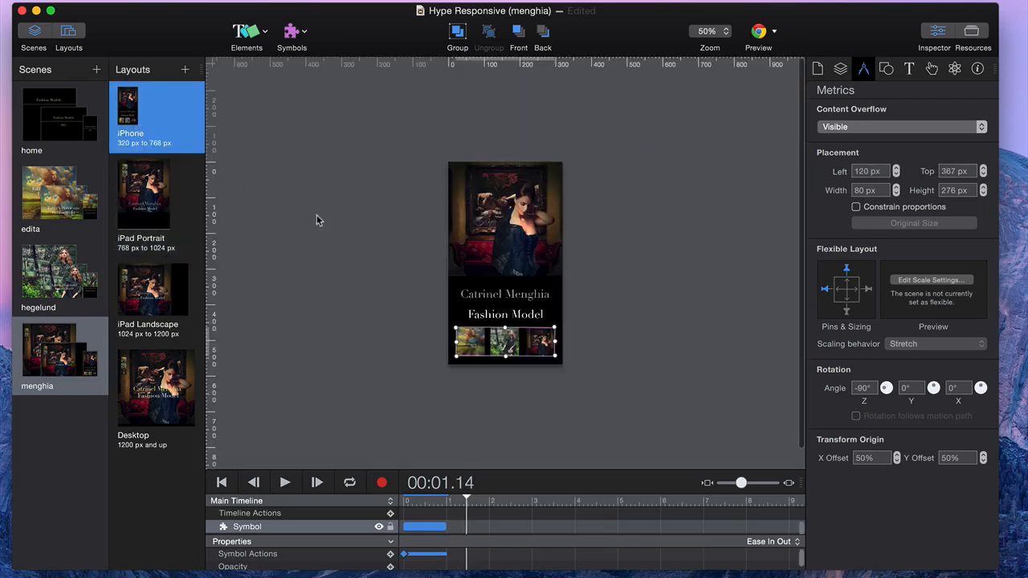
mouse_move(286, 189)
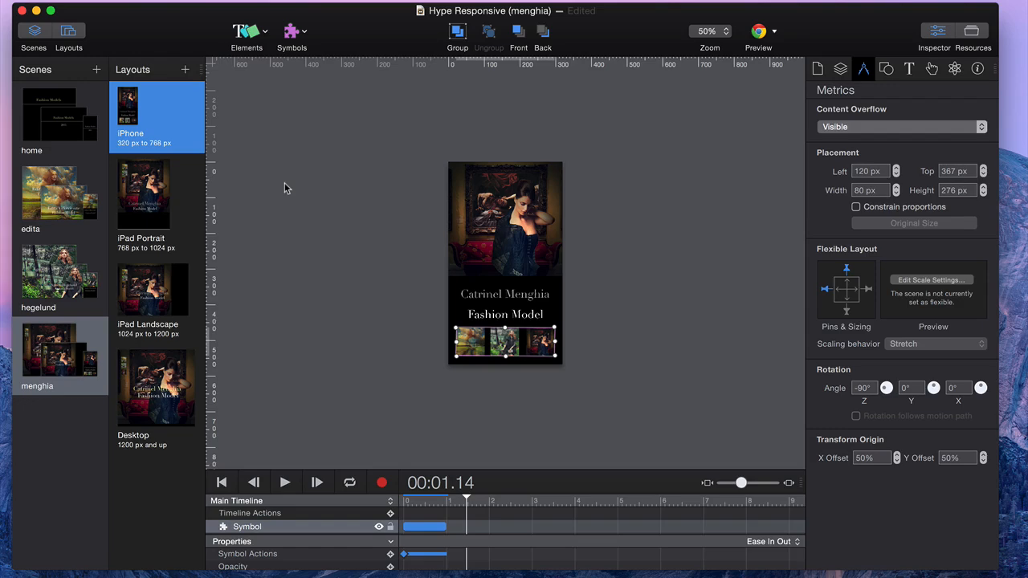
click(388, 289)
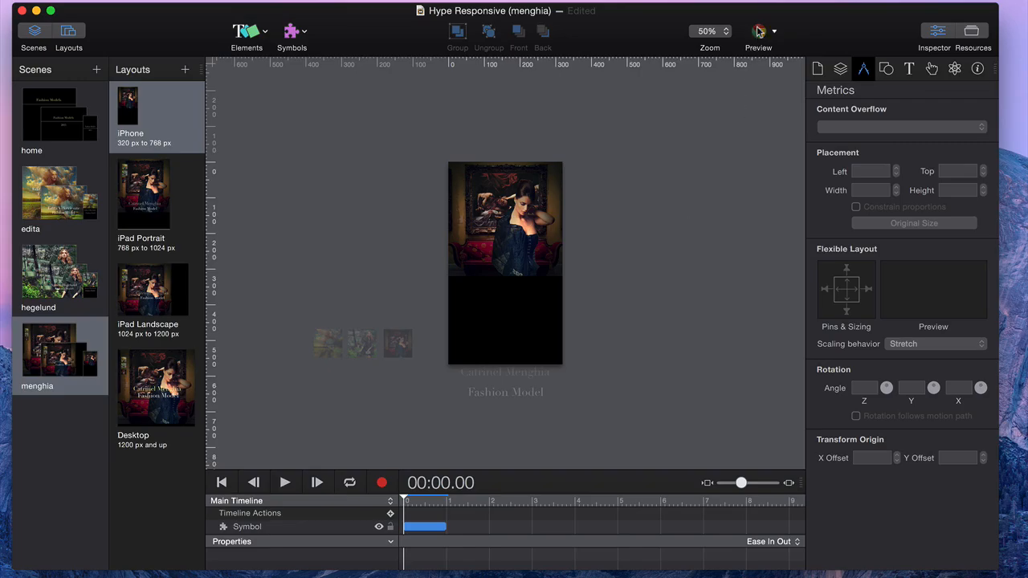
Preview the menghia page in Chrome narrowed to phone width.
click(757, 32)
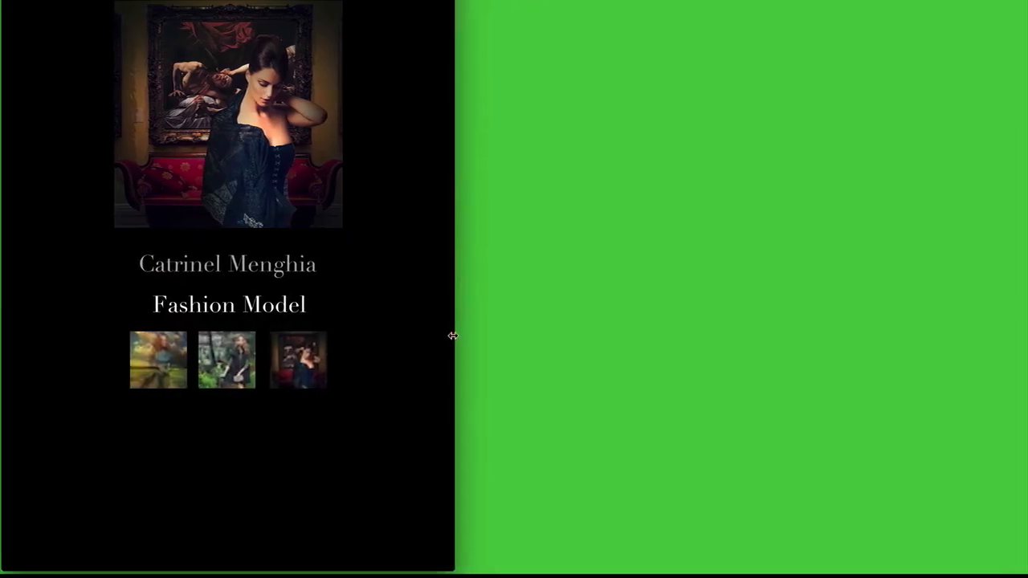
drag(453, 336, 334, 345)
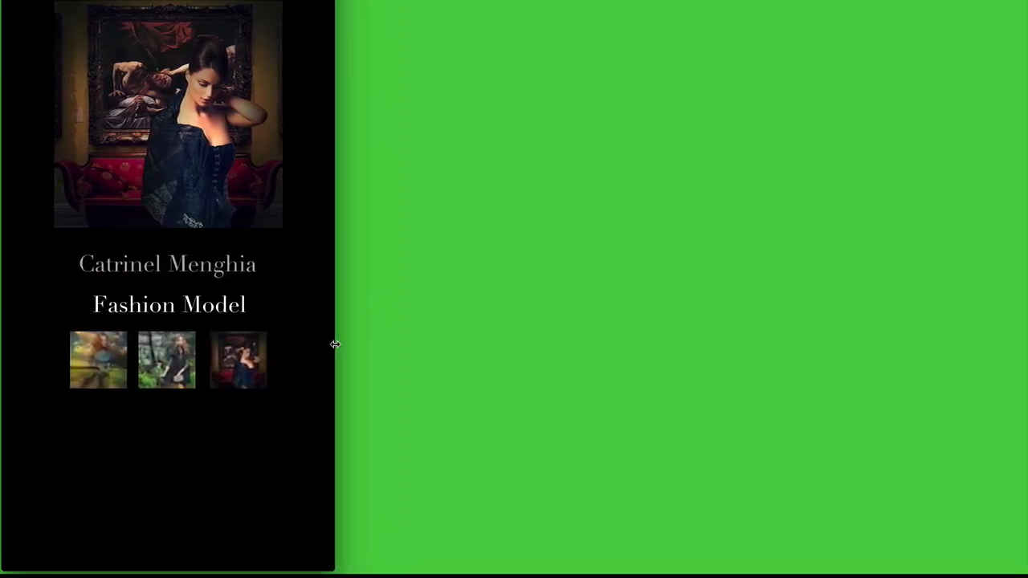